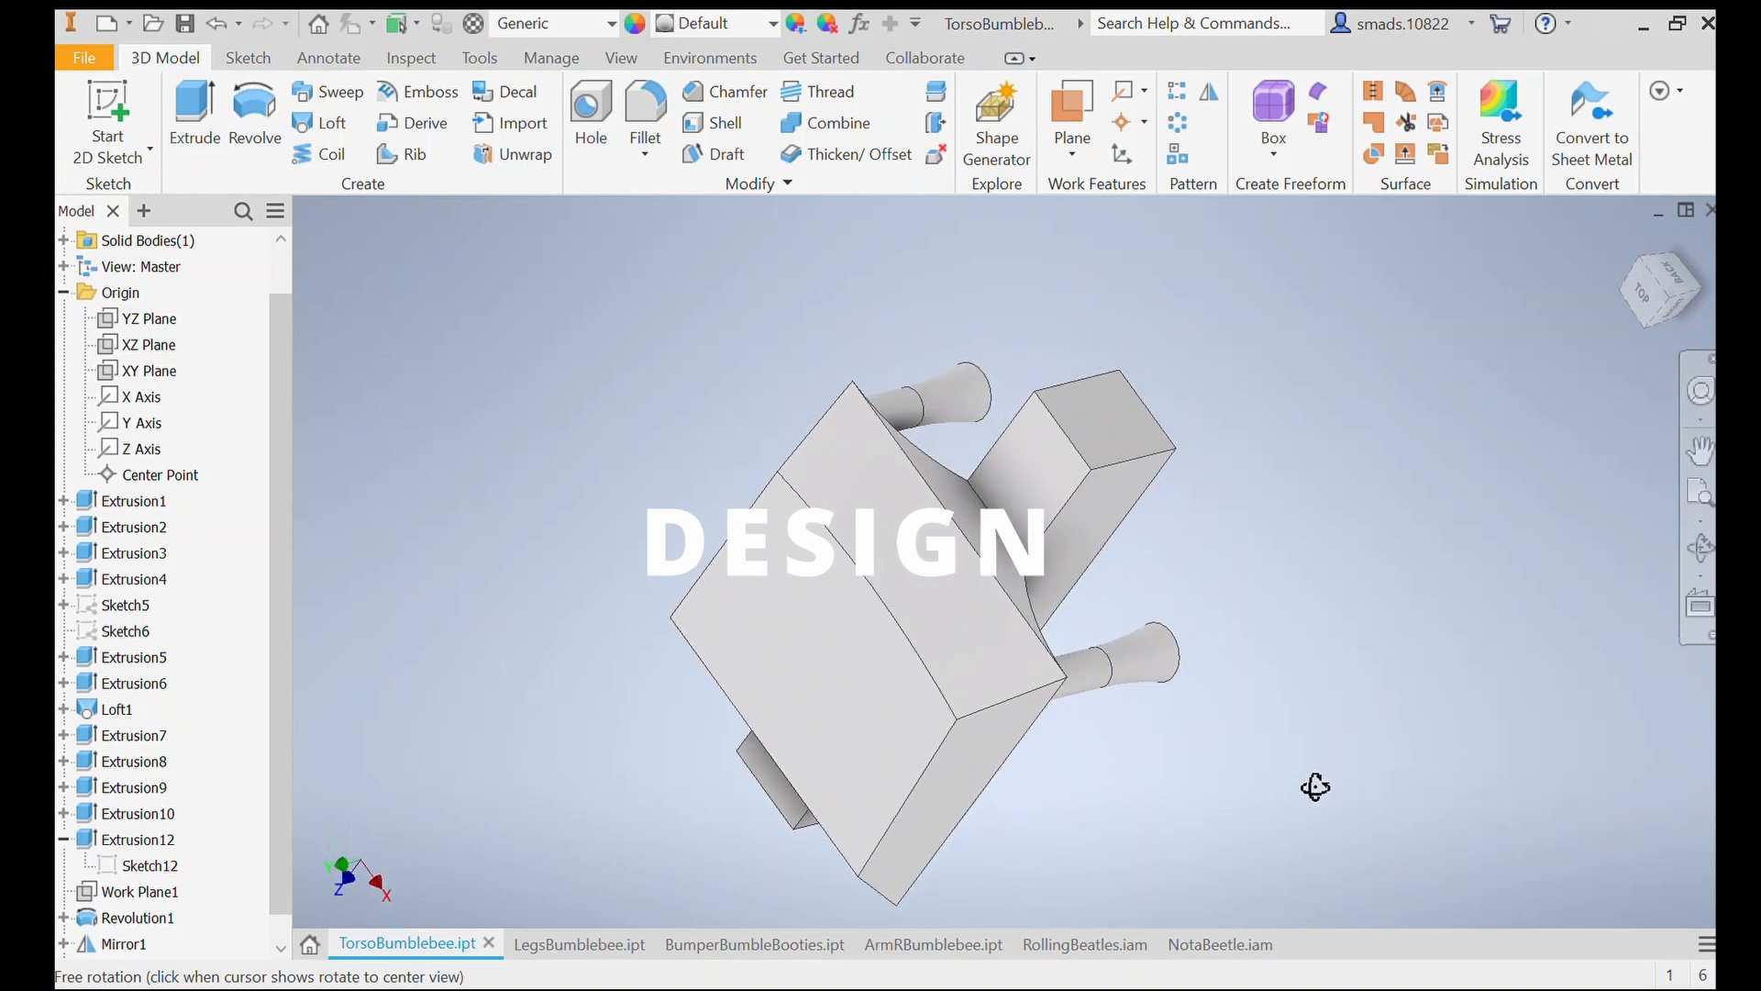
- Show the early BumperBumbleBooties and ArmRBumblebee parts, then the blocky RollingBeatles car and NotaBeetle robot assemblies
click(736, 943)
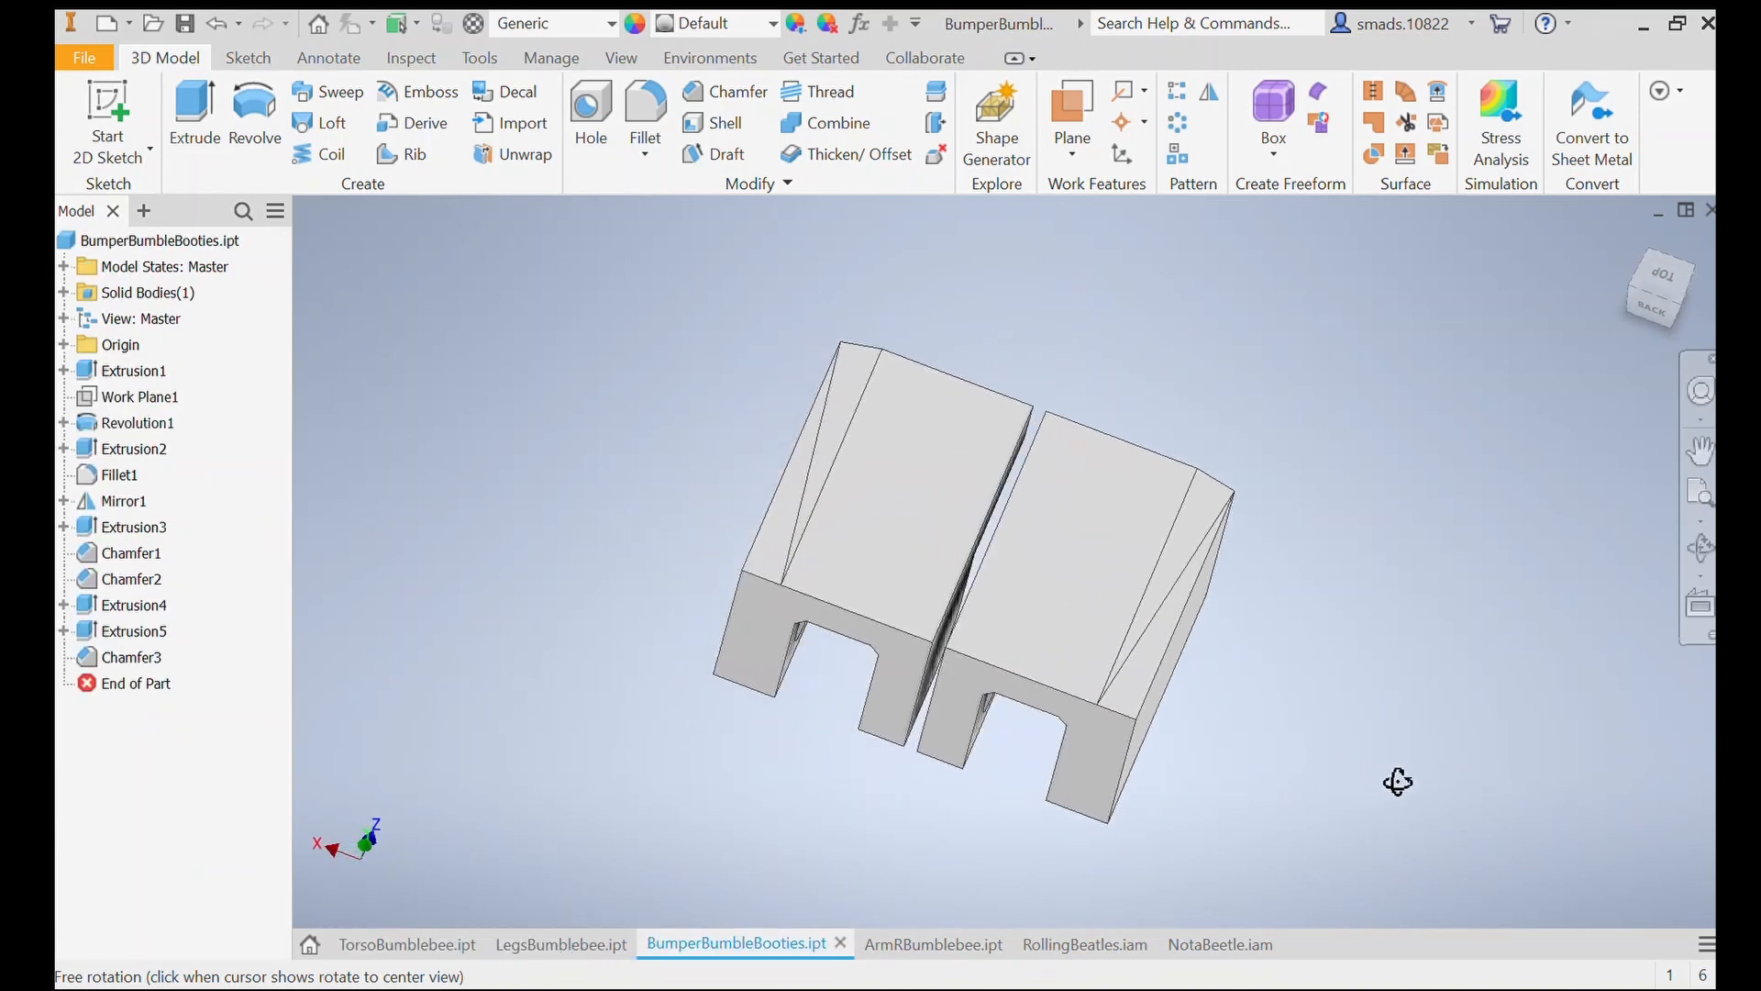
click(916, 943)
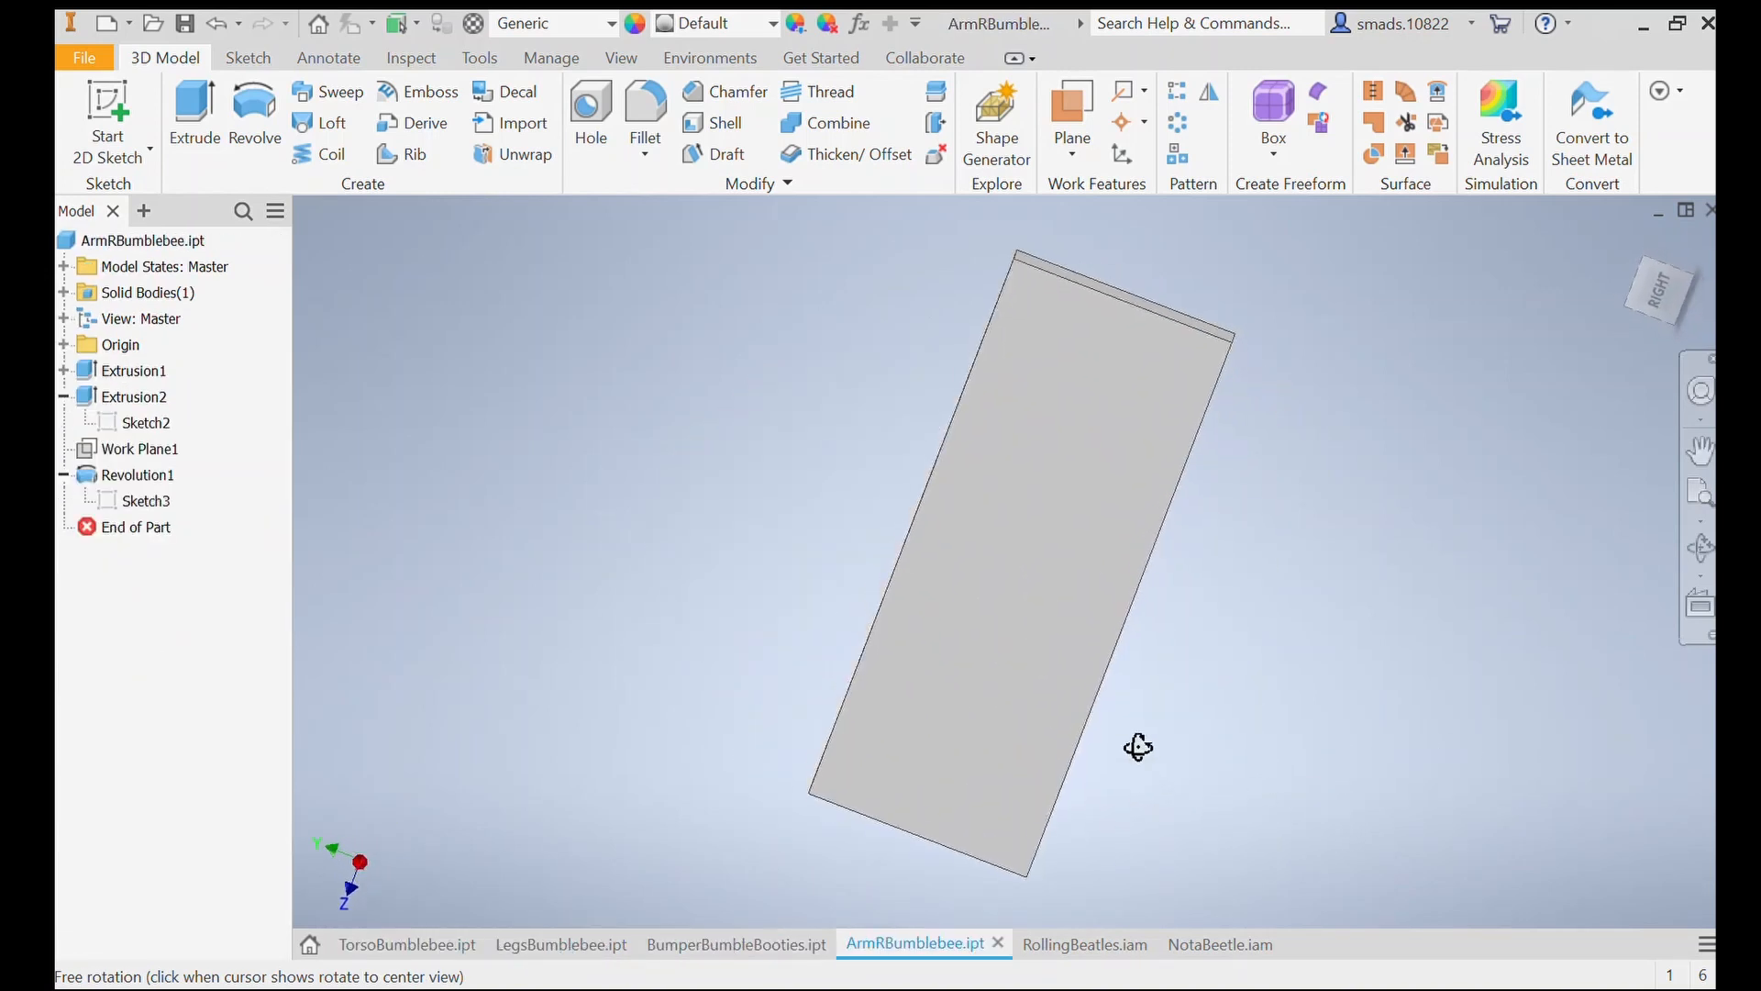
click(1068, 943)
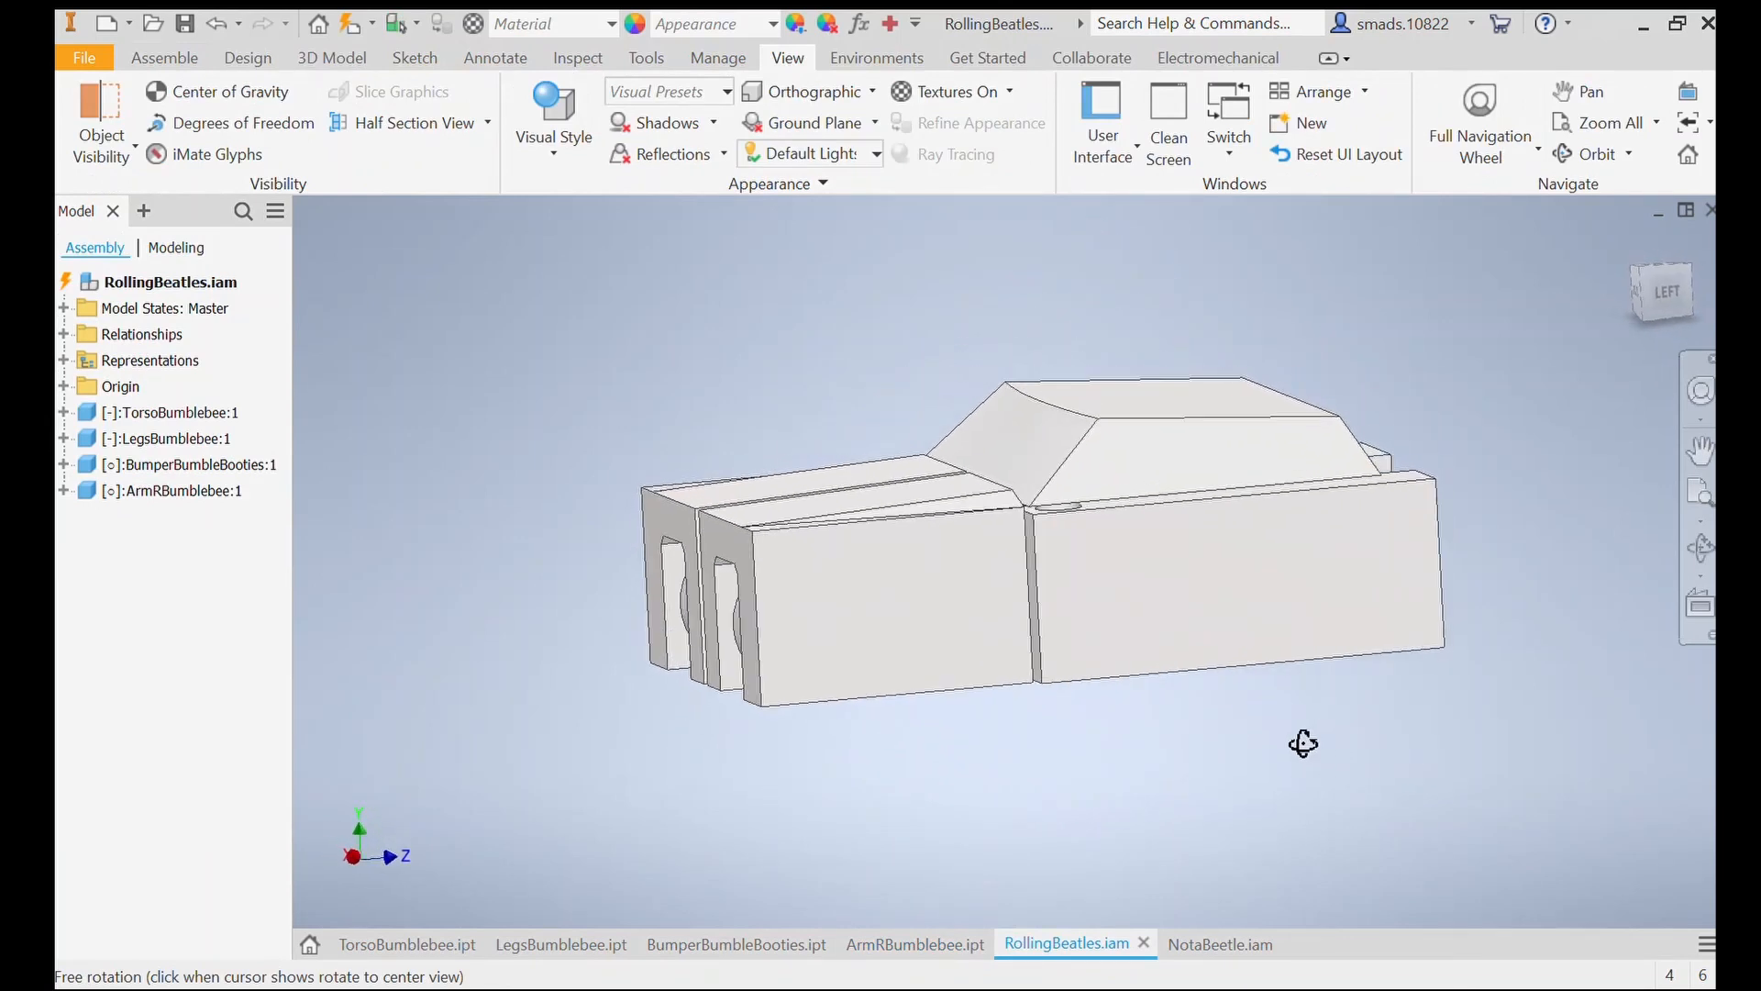
click(1199, 943)
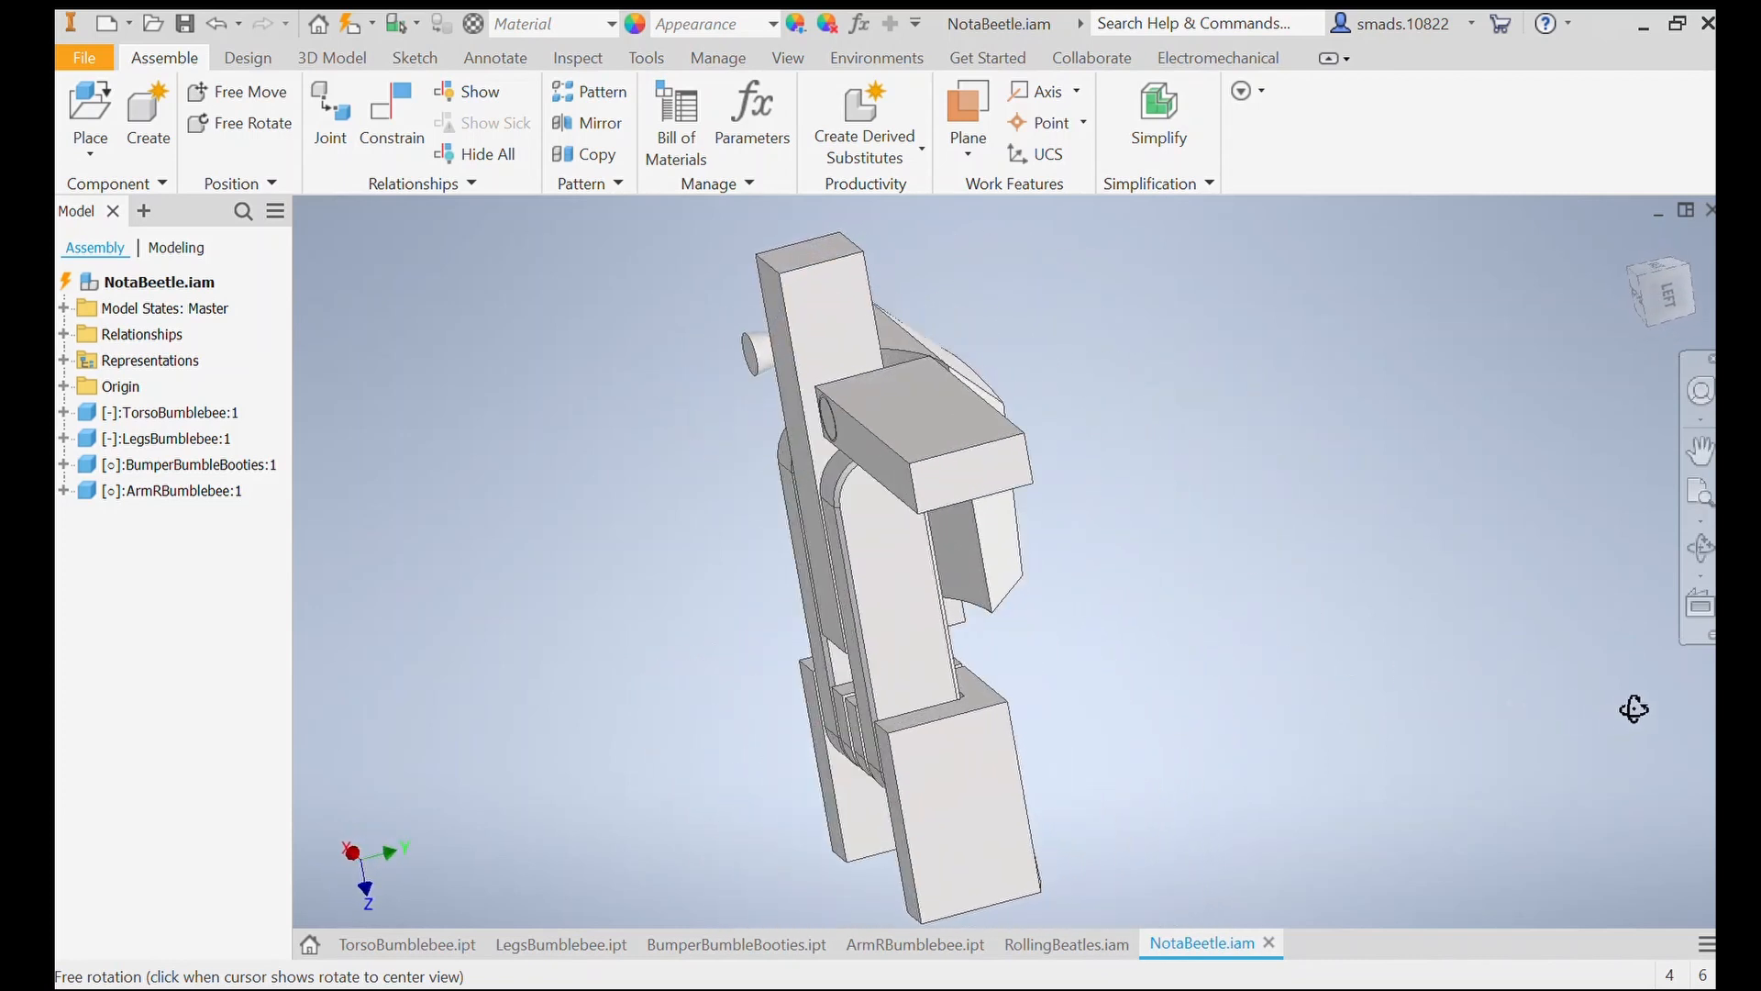
click(736, 943)
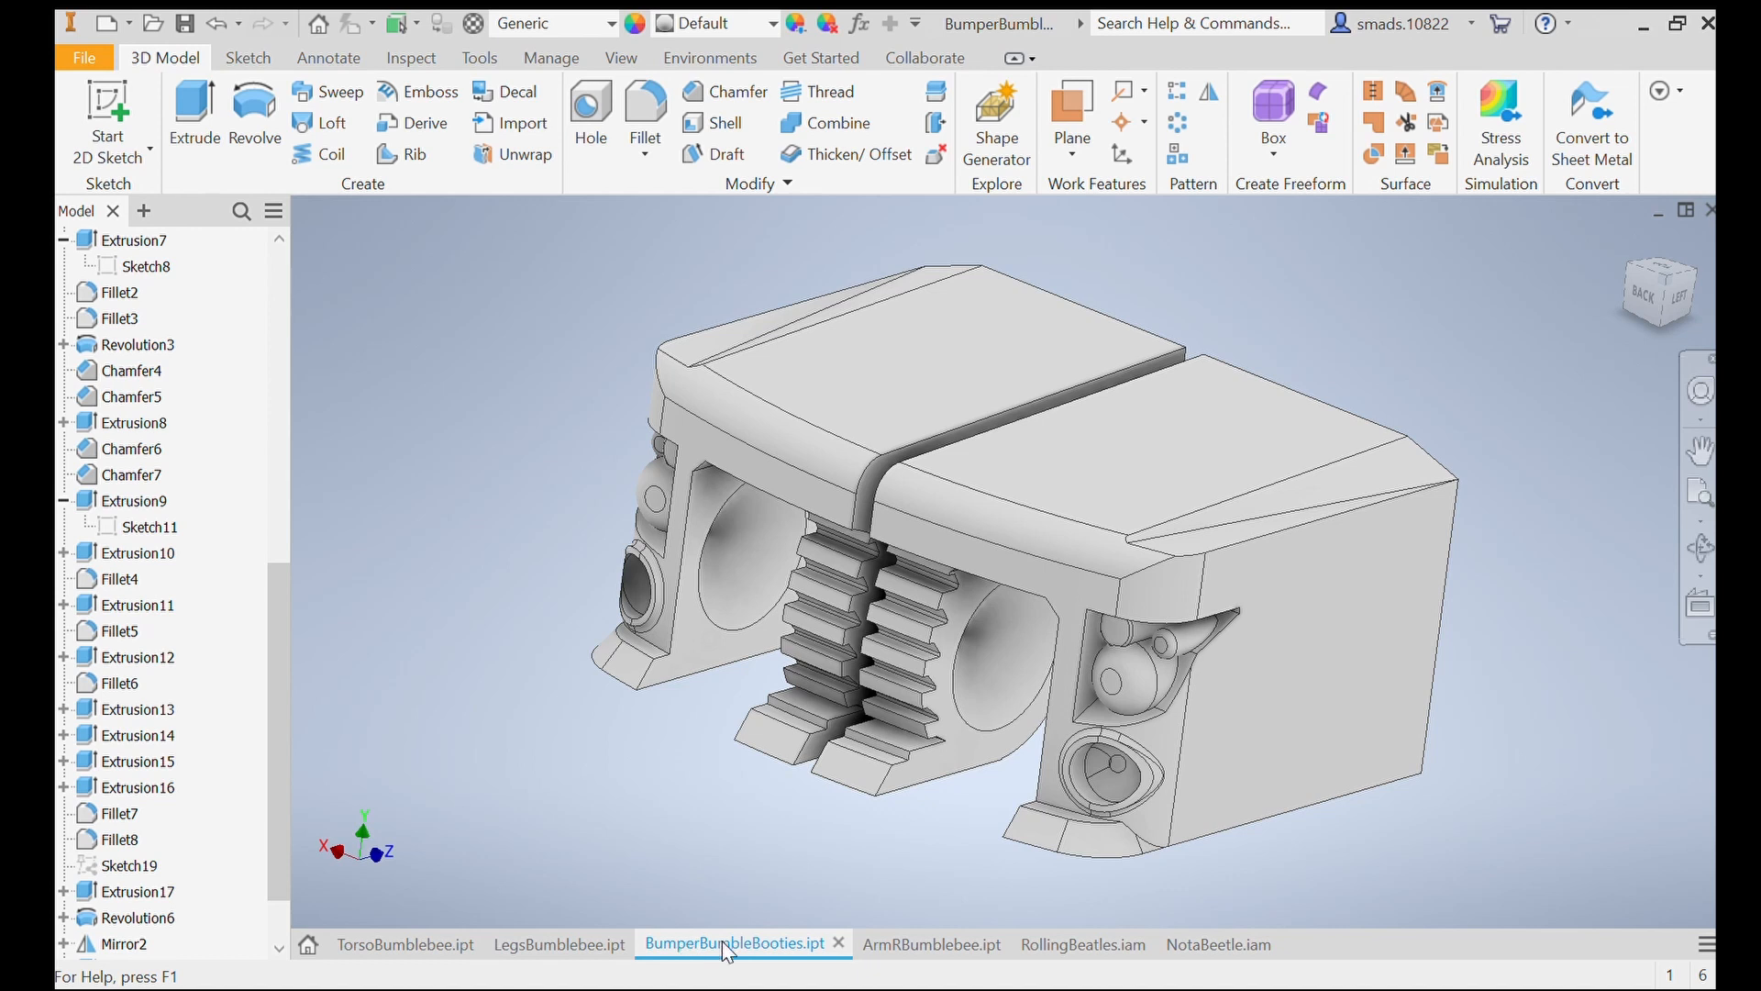
- Show the detailed ArmRBumblebee part, the RollingBeatles car assembly, and the detailed NotaBeetle robot assembly
click(912, 943)
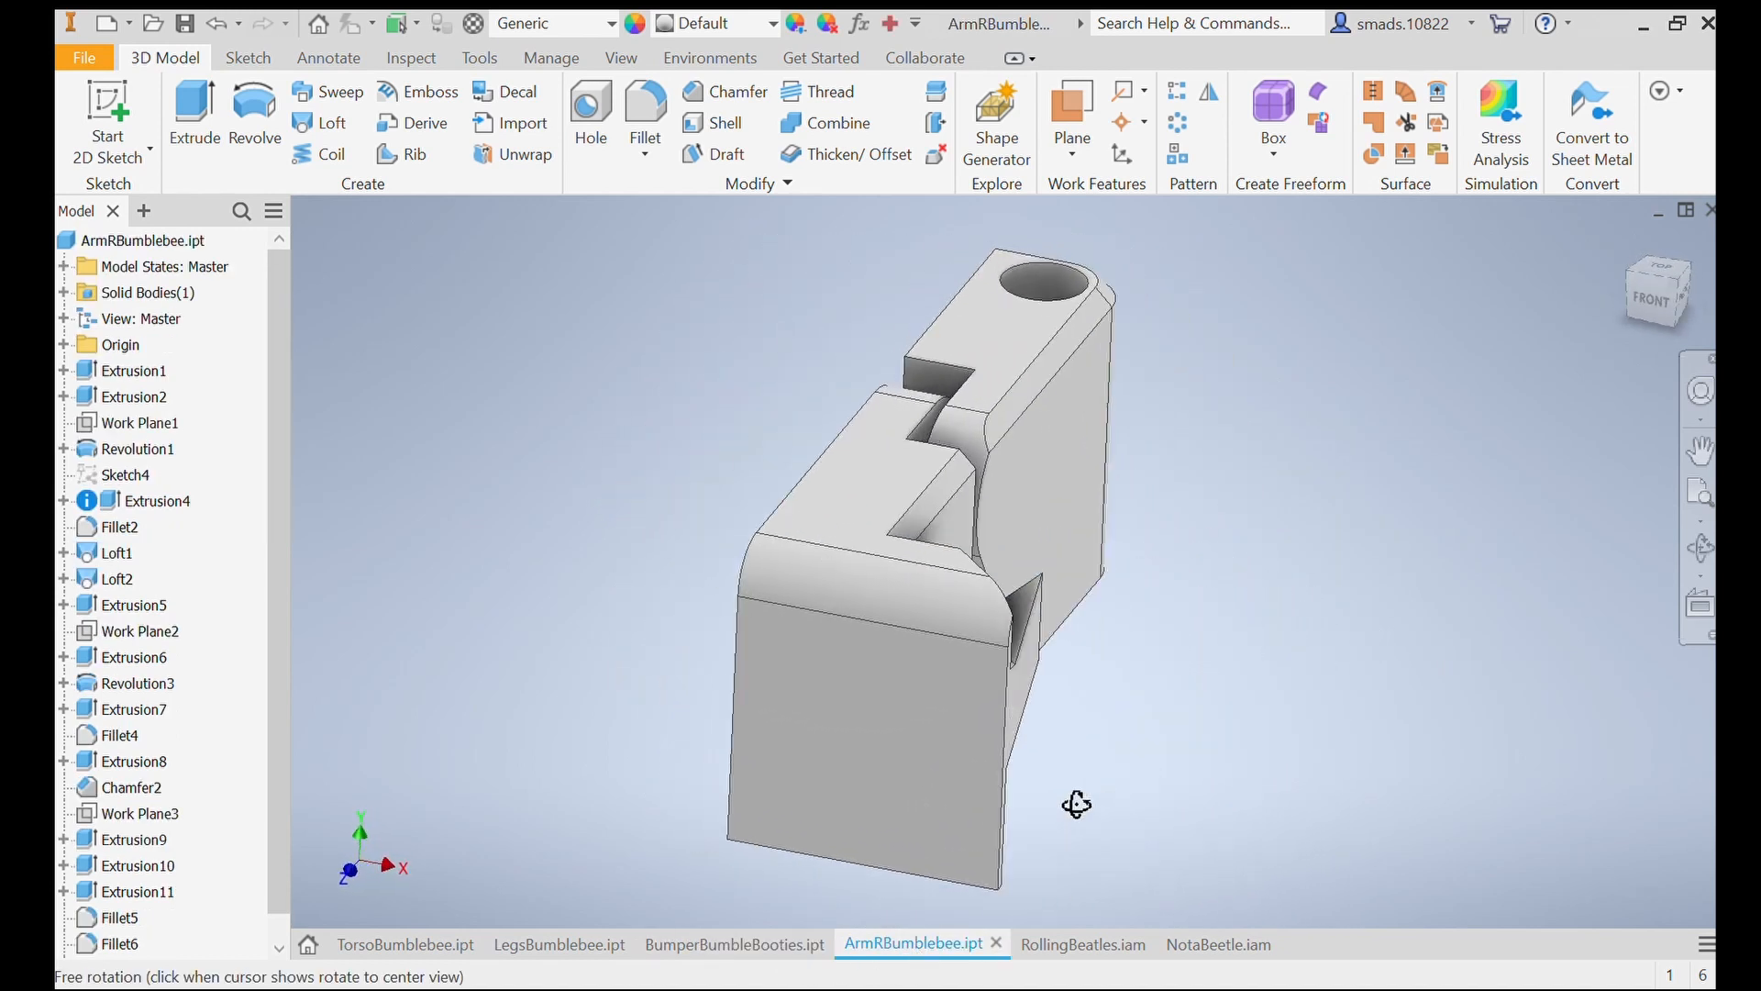
click(1067, 943)
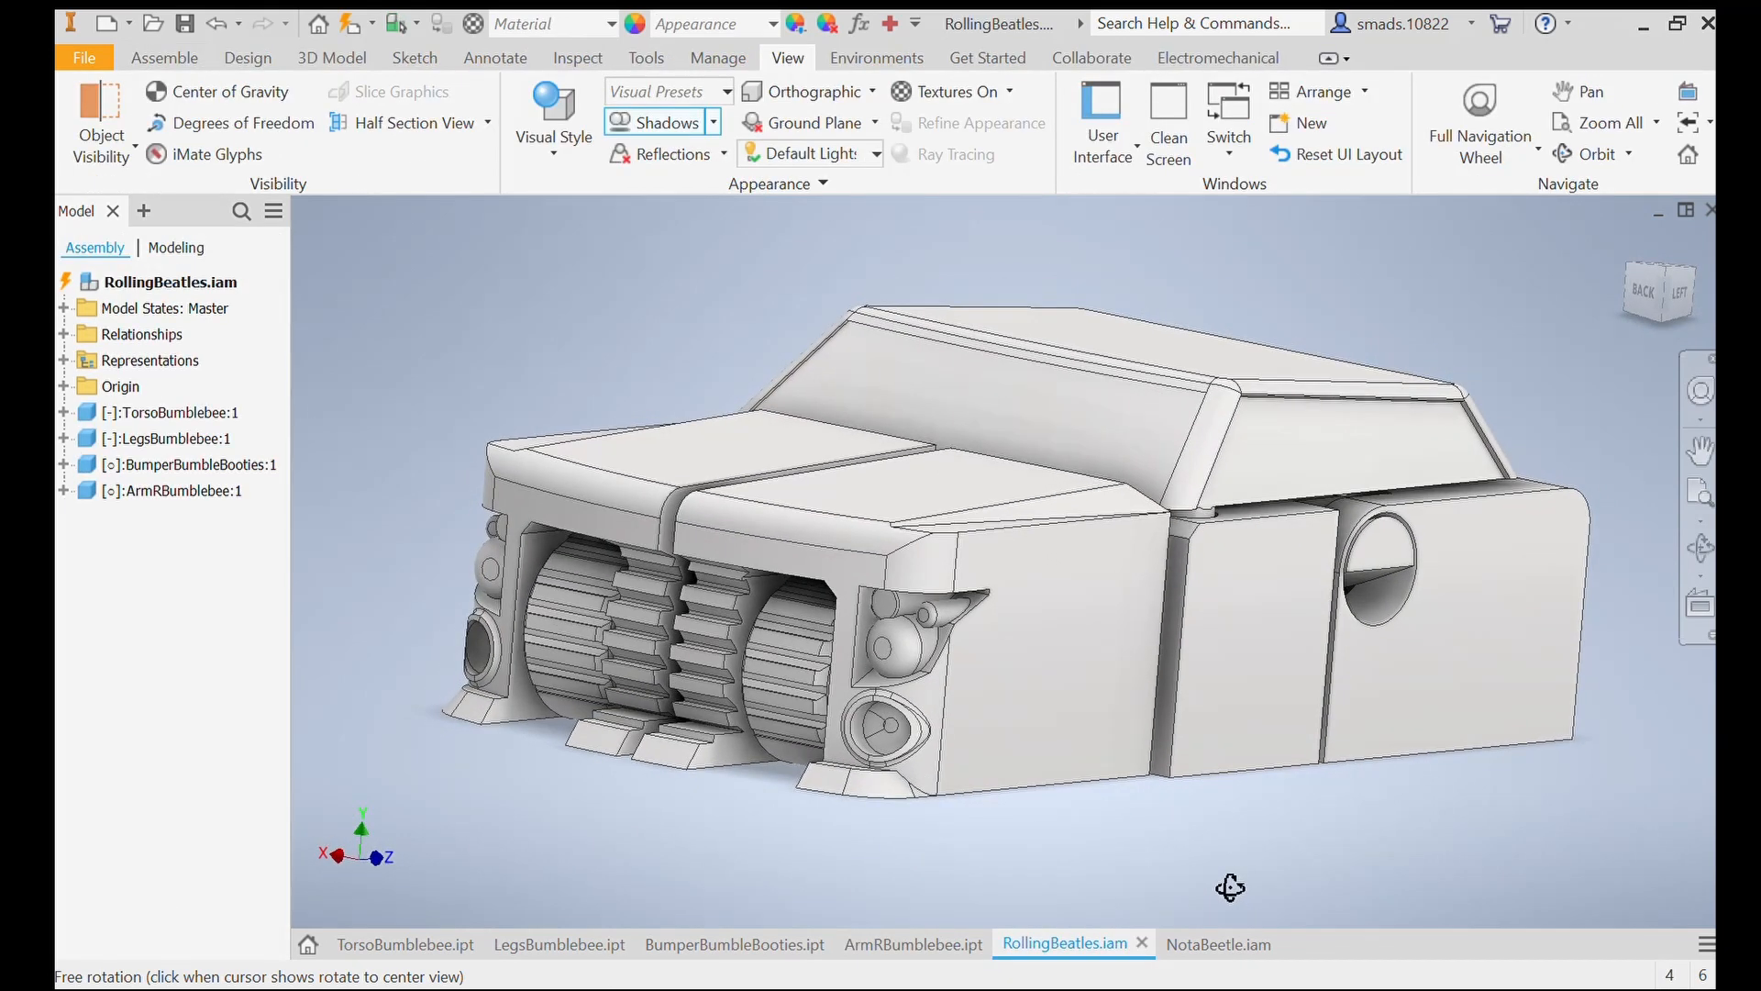
click(1218, 943)
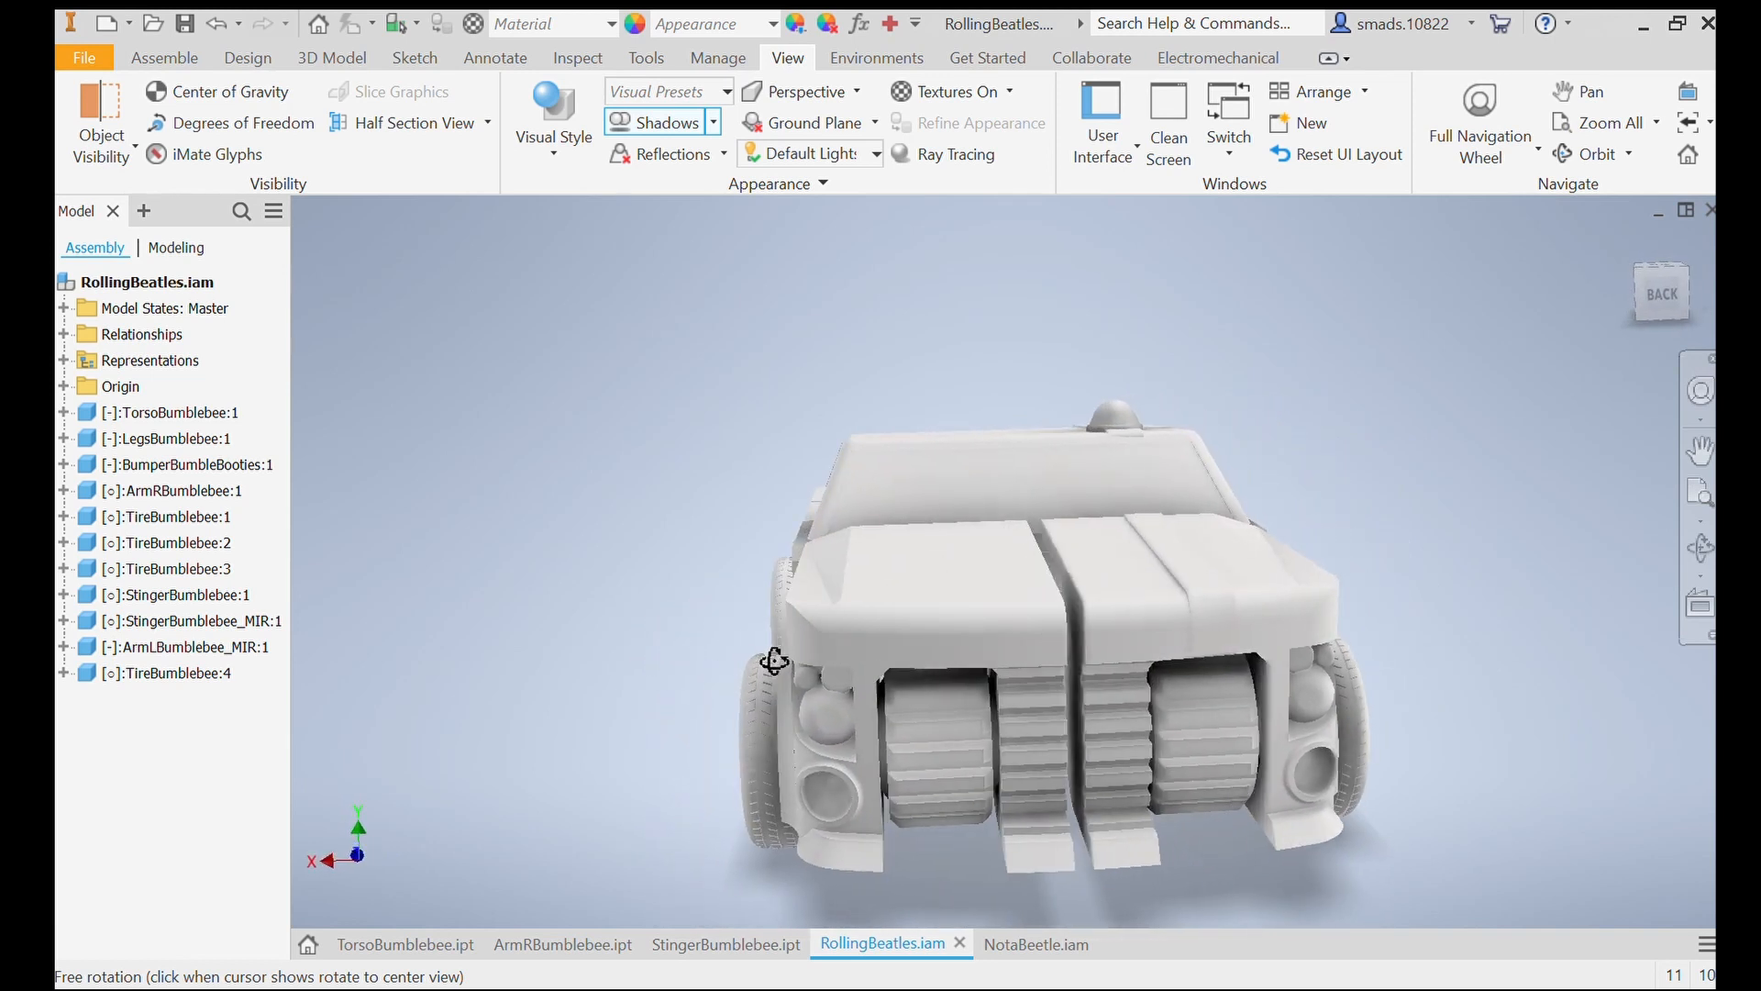
click(1024, 943)
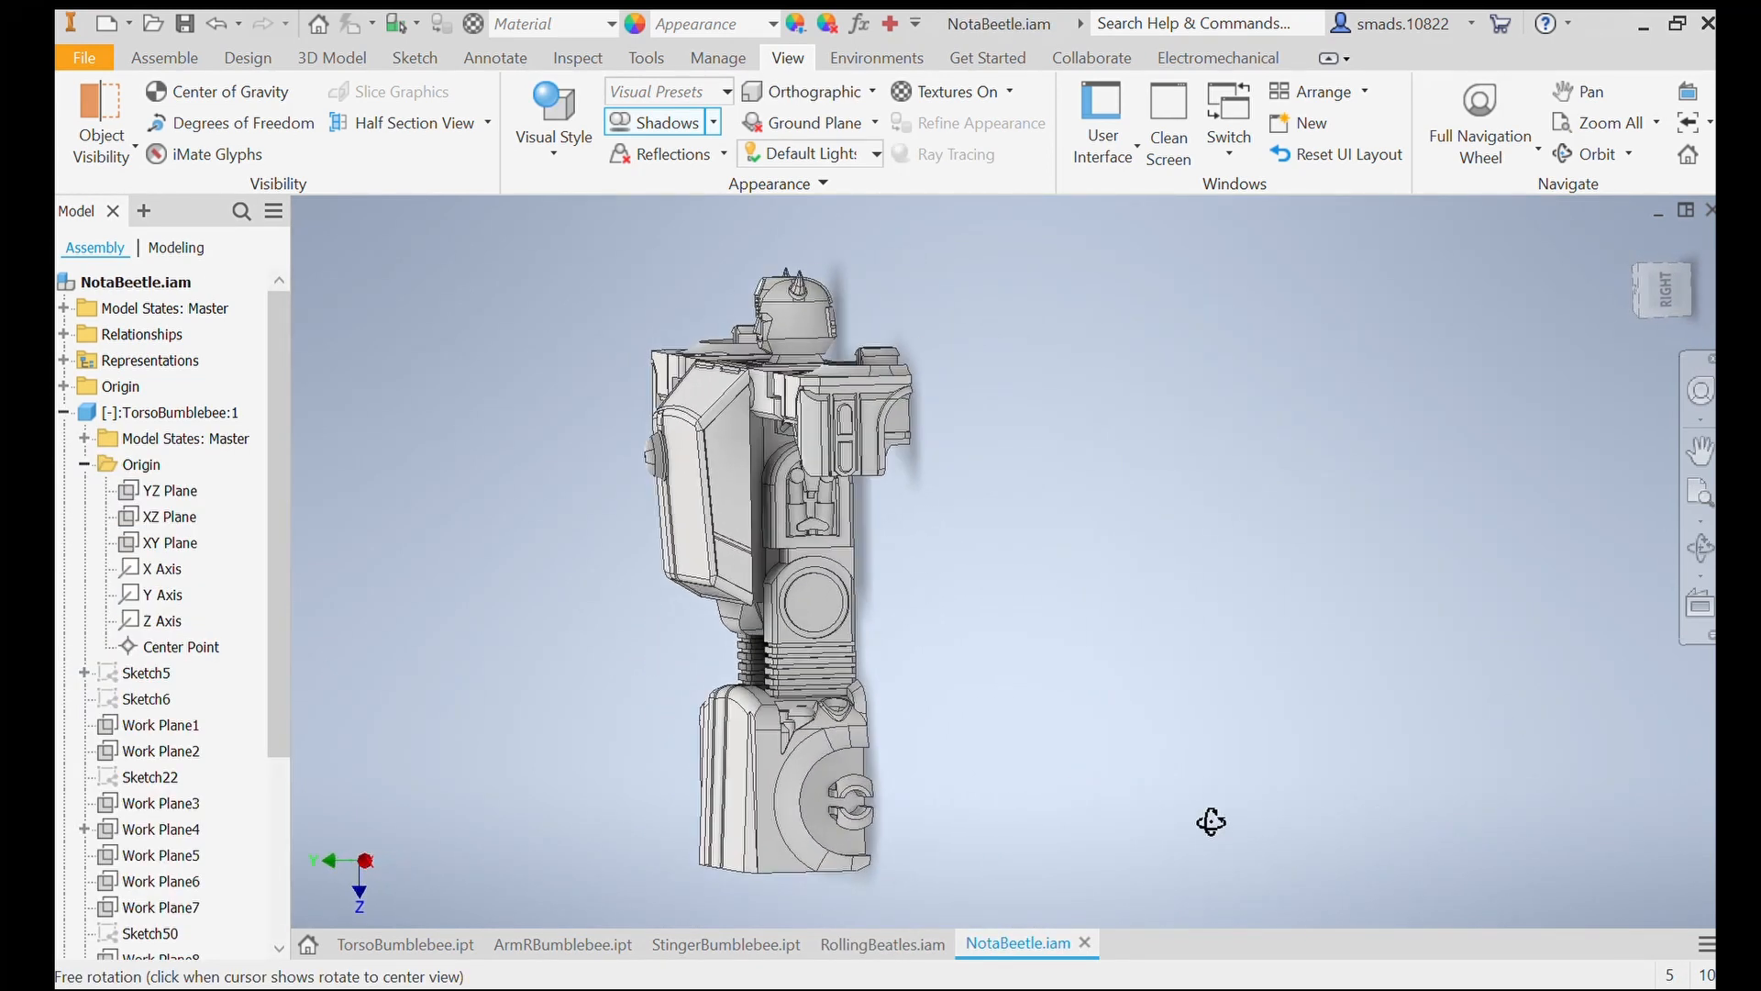